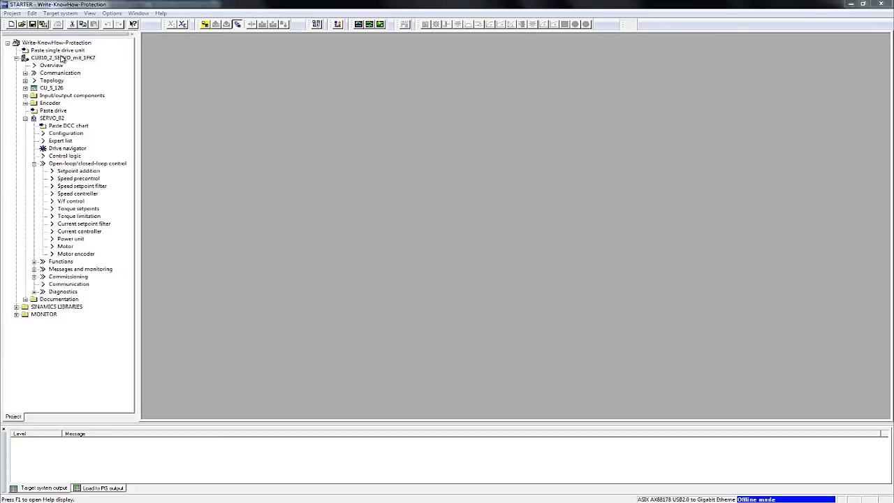
- Select the CU310_2 drive unit and show its context menu of available actions
{"action": "left_click", "coordinate": [63, 58]}
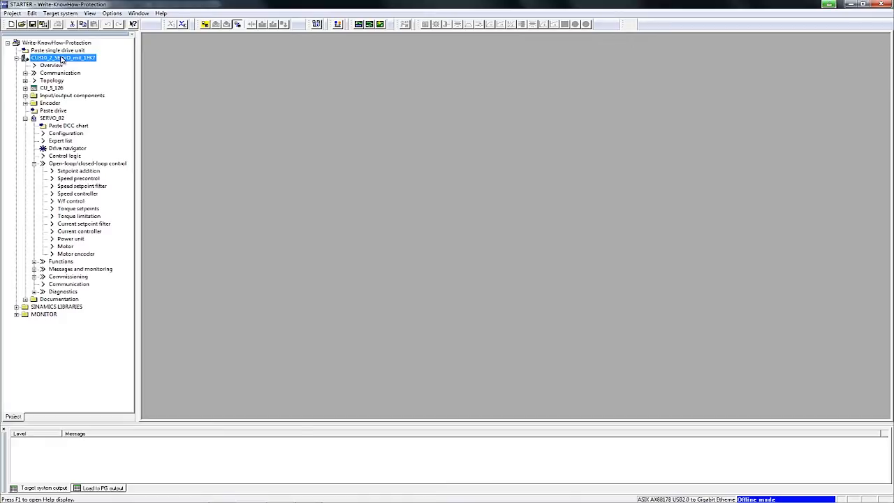
{"action": "right_click", "coordinate": [59, 57]}
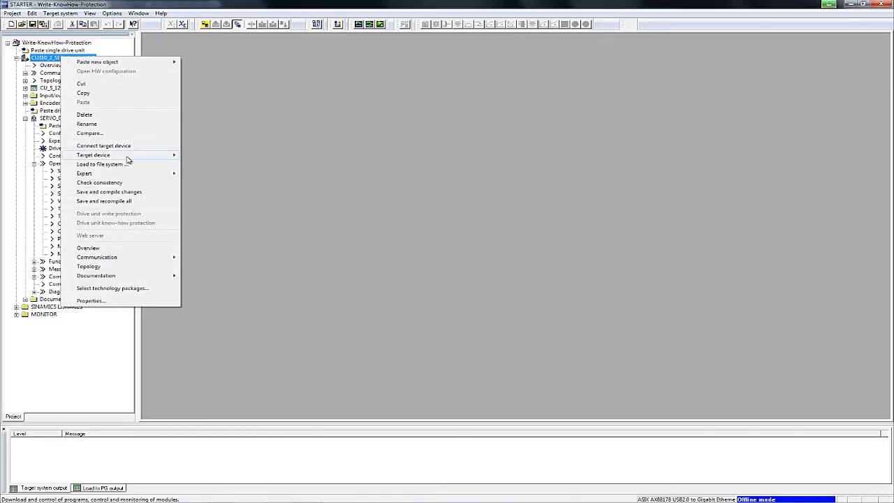
{"action": "mouse_move", "coordinate": [104, 145]}
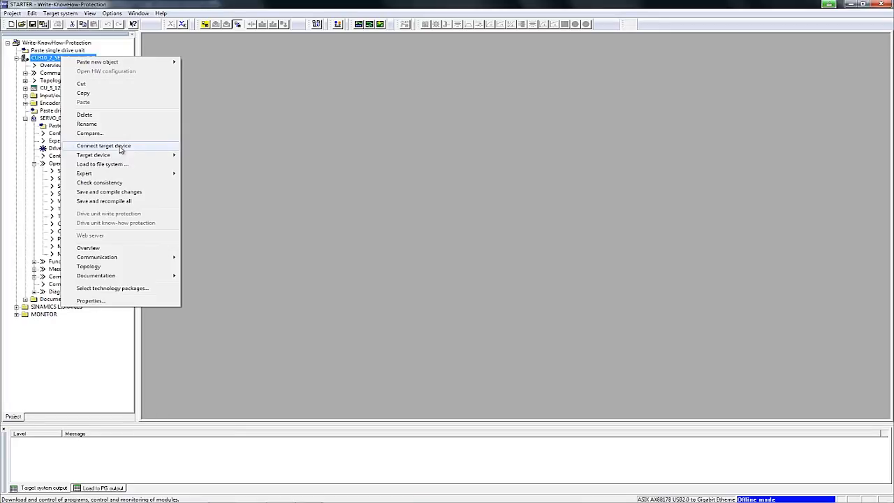
- Connect the target device online and activate Drive unit write protection
{"action": "left_click", "coordinate": [103, 146]}
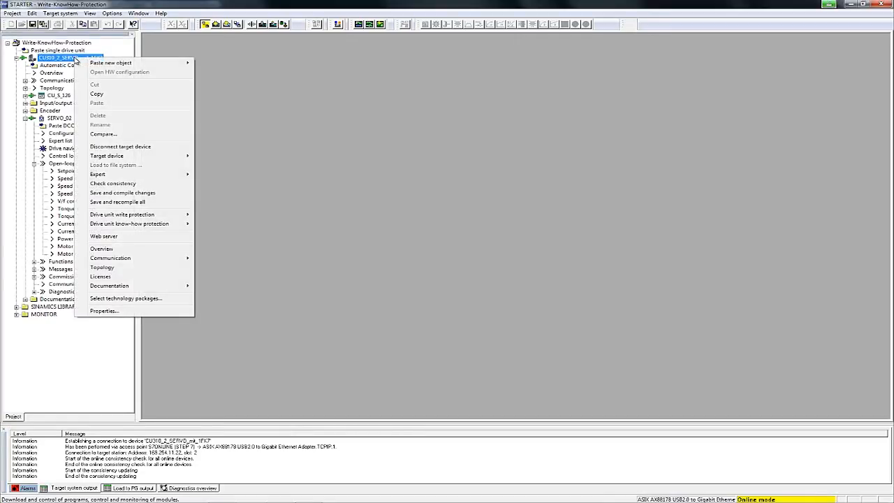
{"action": "mouse_move", "coordinate": [104, 86]}
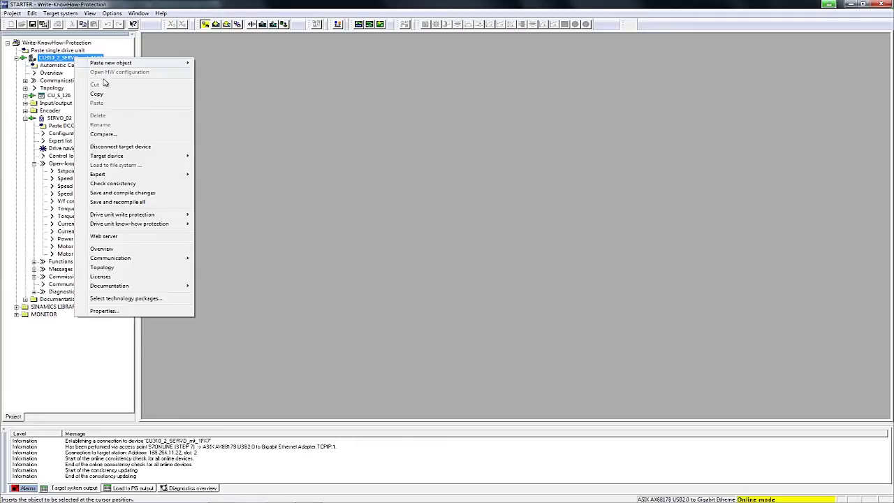
{"action": "mouse_move", "coordinate": [123, 215]}
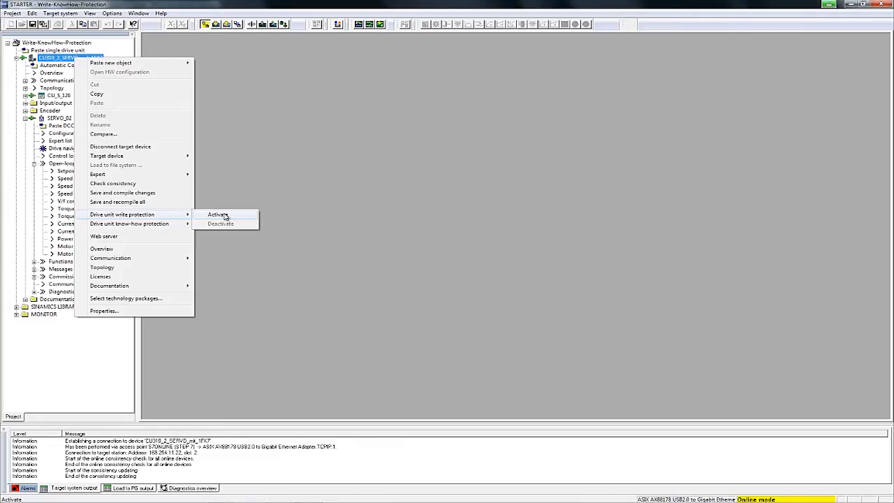
{"action": "left_click", "coordinate": [218, 216]}
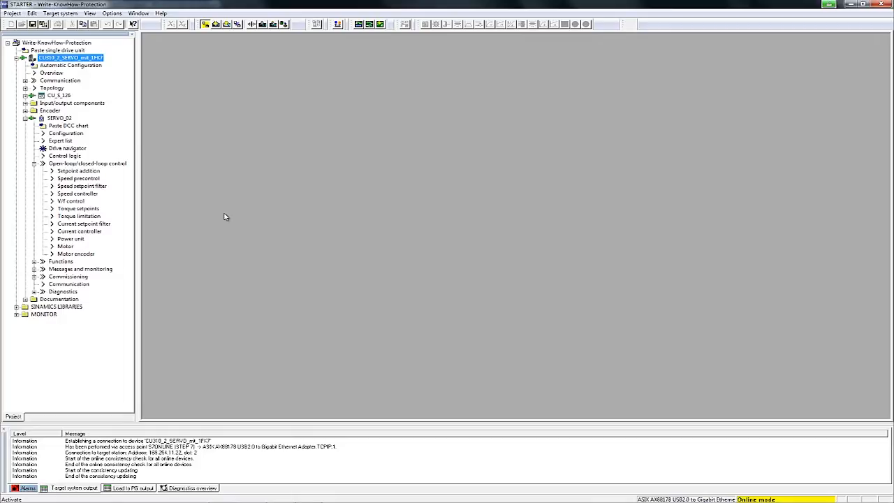
{"action": "mouse_move", "coordinate": [254, 222]}
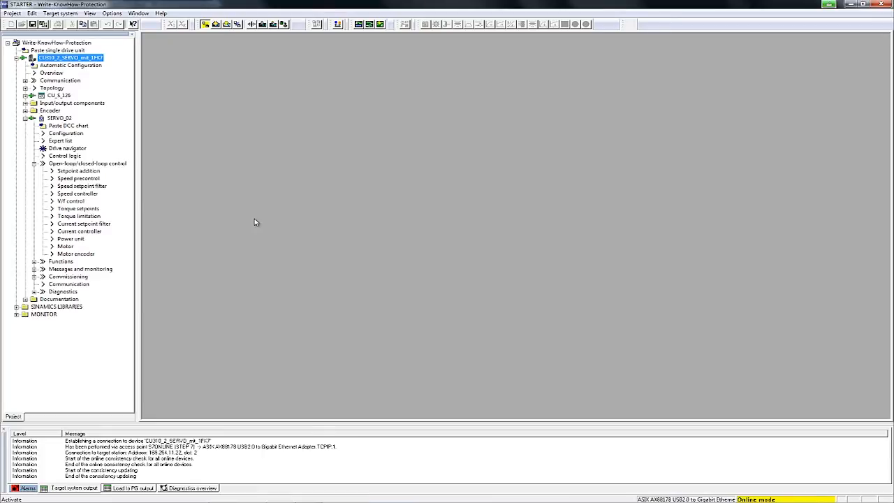
{"action": "mouse_move", "coordinate": [83, 198]}
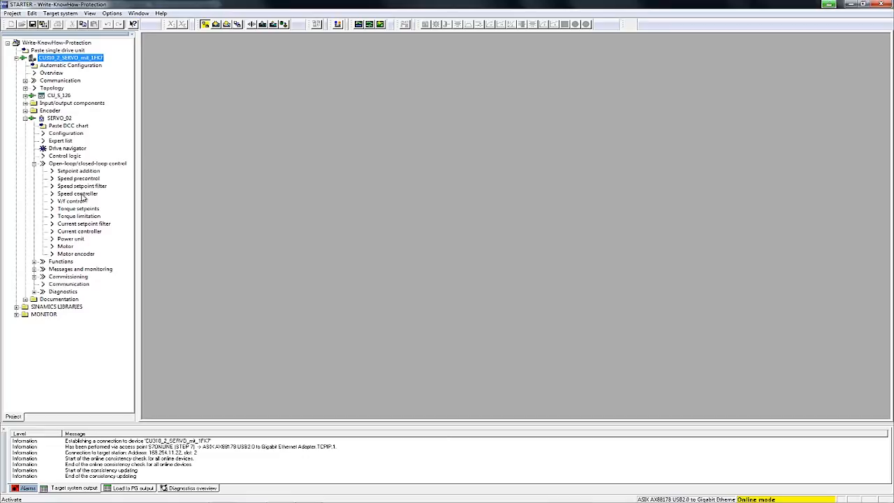
- Show the SERVO_02 speed controller screen under Open-loop/closed-loop control
{"action": "left_click", "coordinate": [77, 193]}
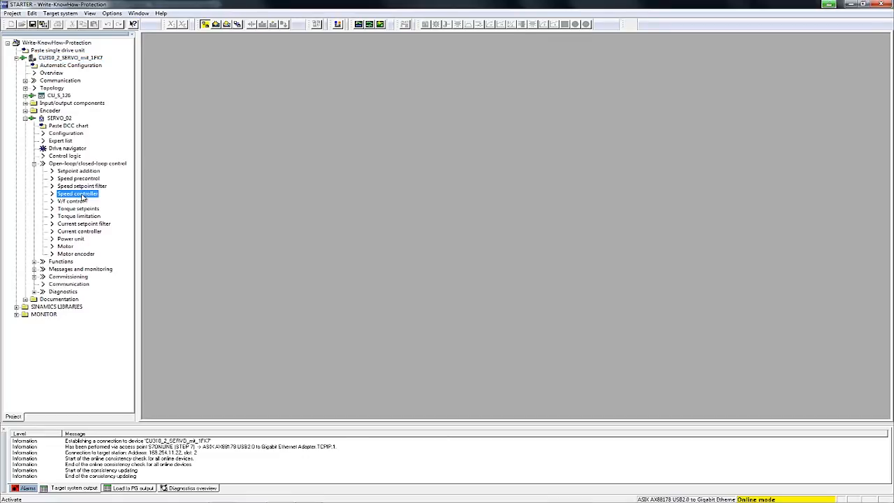
{"action": "double_click", "coordinate": [77, 193]}
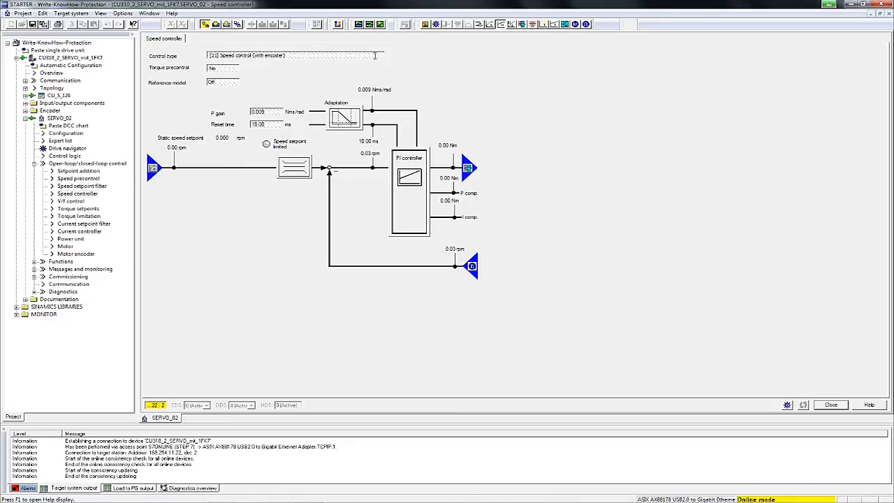
{"action": "mouse_move", "coordinate": [375, 56]}
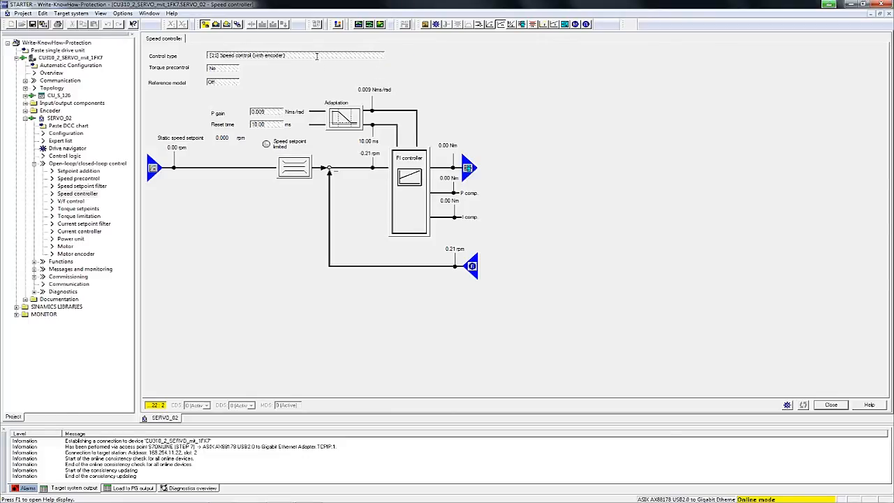
{"action": "mouse_move", "coordinate": [316, 56]}
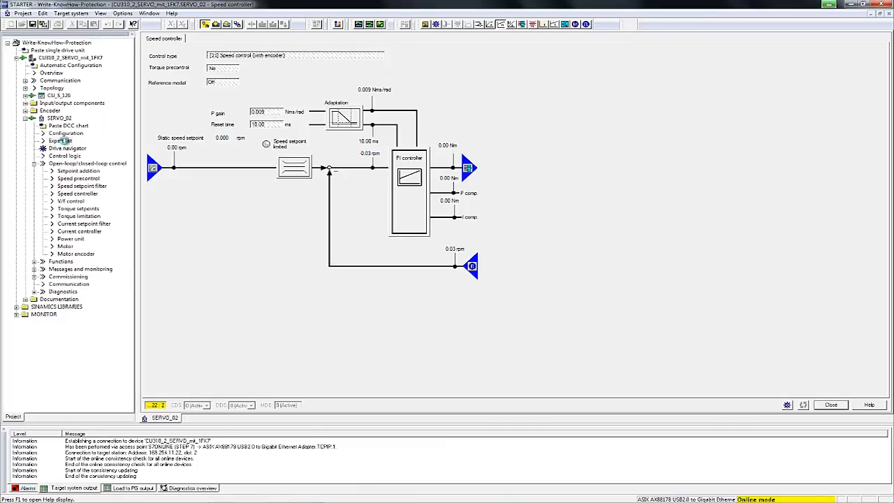
- Display the SERVO_02 expert list with online values, then select the drive unit
{"action": "left_click", "coordinate": [60, 140]}
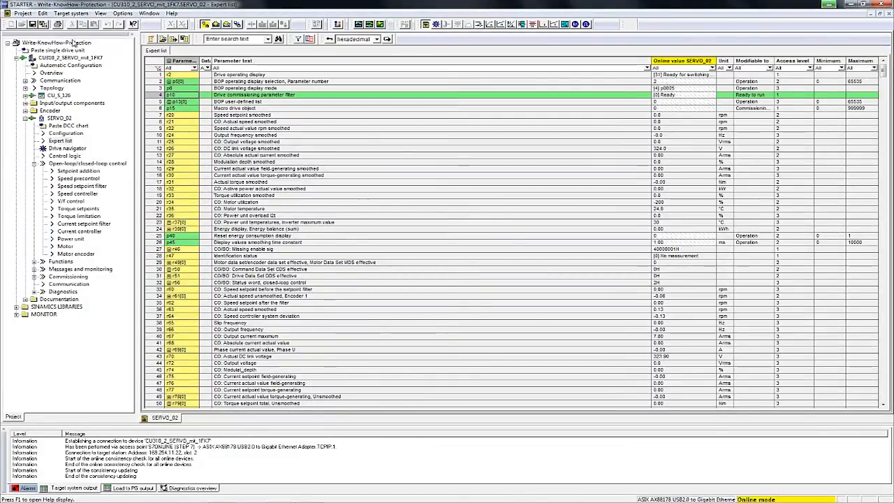
{"action": "left_click", "coordinate": [67, 57]}
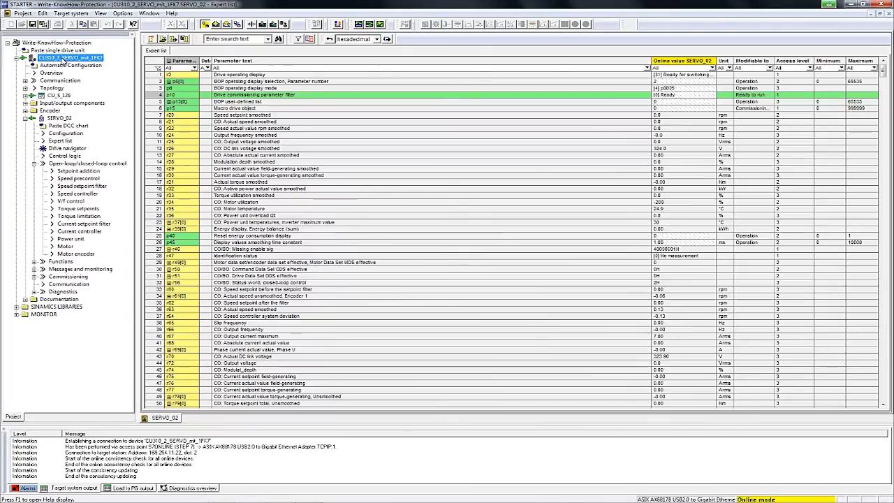
- Deactivate drive unit write protection and list the p0010 commissioning filter value choices
{"action": "right_click", "coordinate": [63, 56]}
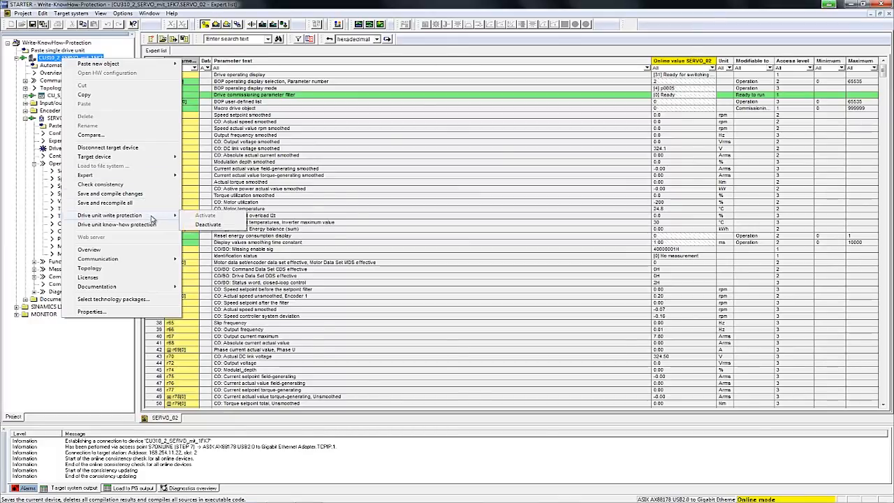
{"action": "mouse_move", "coordinate": [212, 234]}
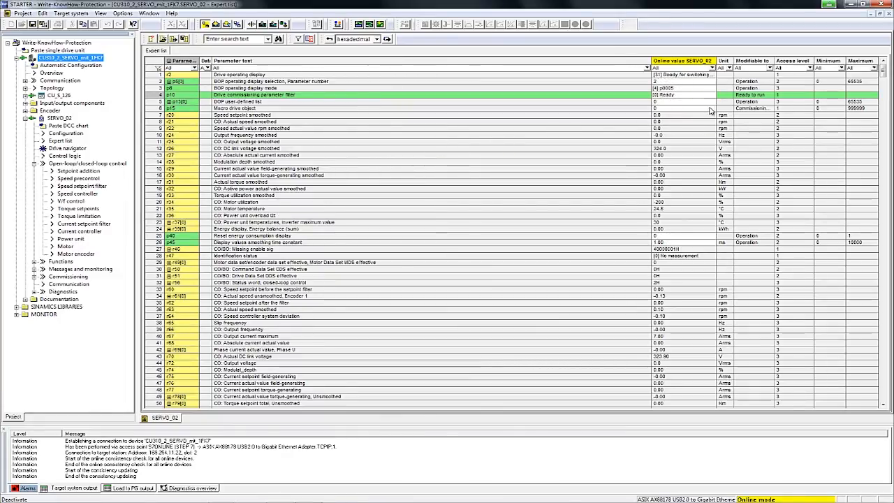
{"action": "left_click", "coordinate": [711, 95]}
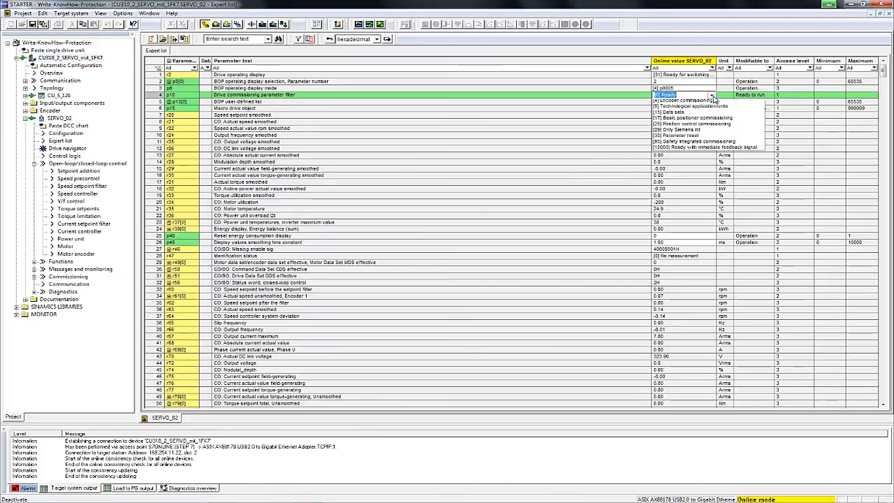